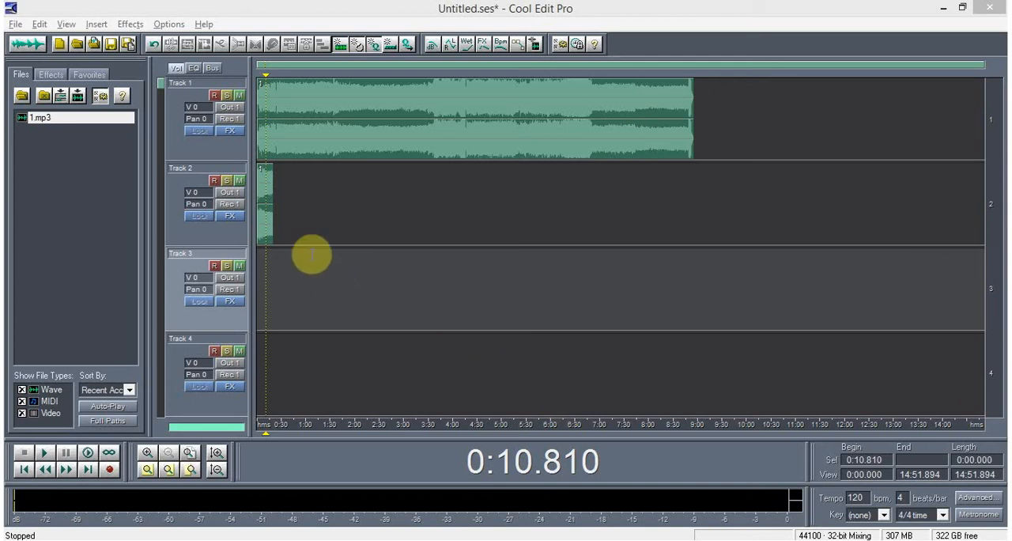
pyautogui.moveTo(293, 235)
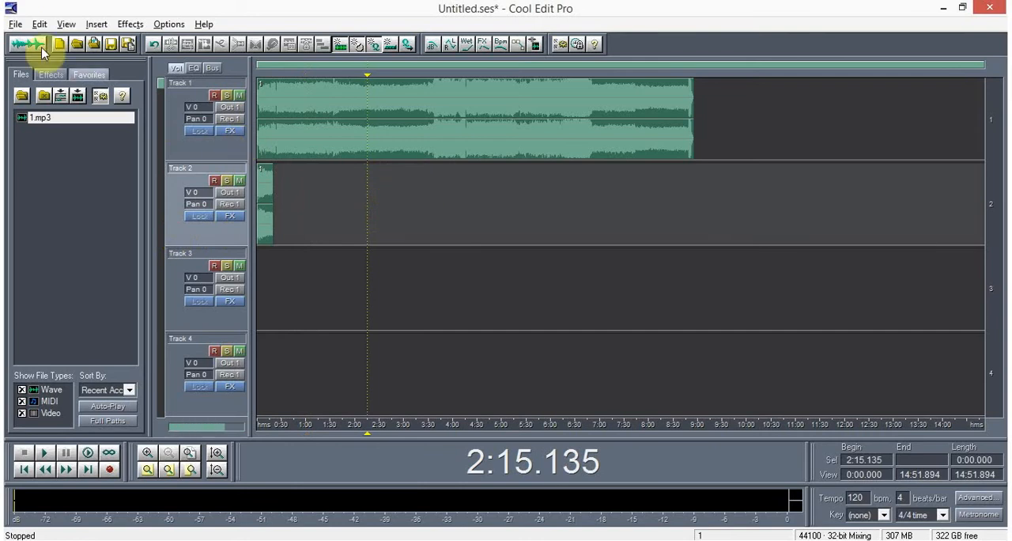
# Begin a Save Mixdown As with mp3PRO format, then cancel the dialog
pyautogui.click(14, 23)
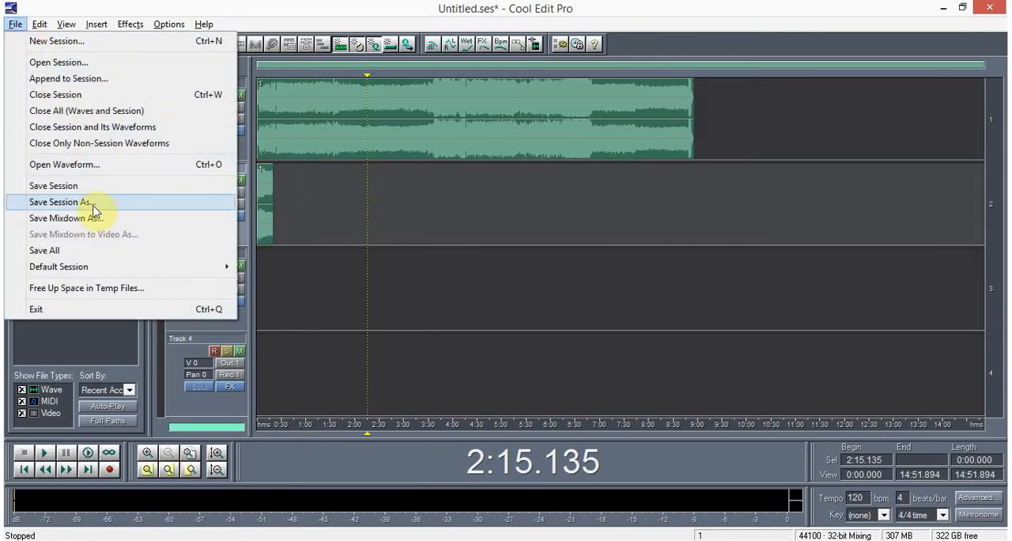
pyautogui.moveTo(120, 228)
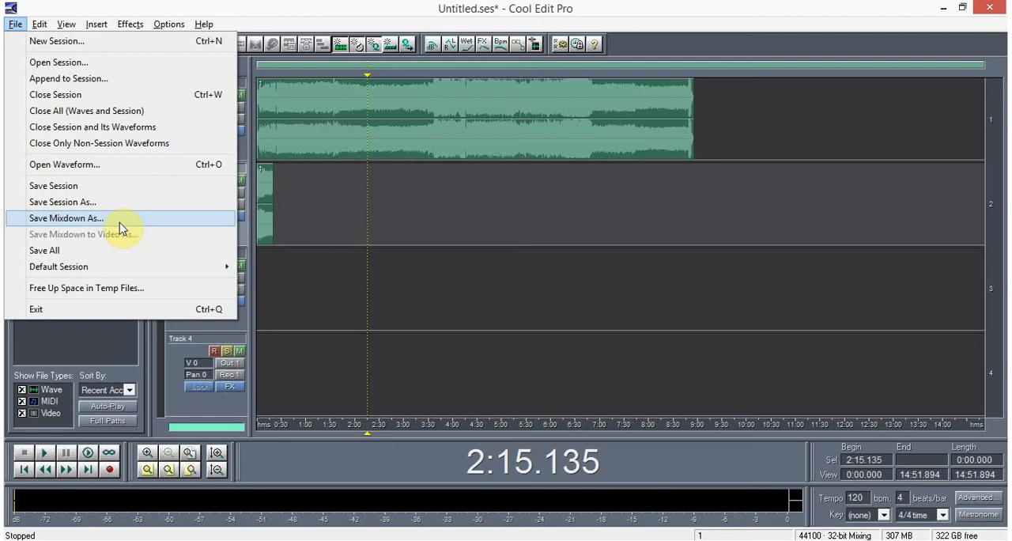
pyautogui.click(66, 217)
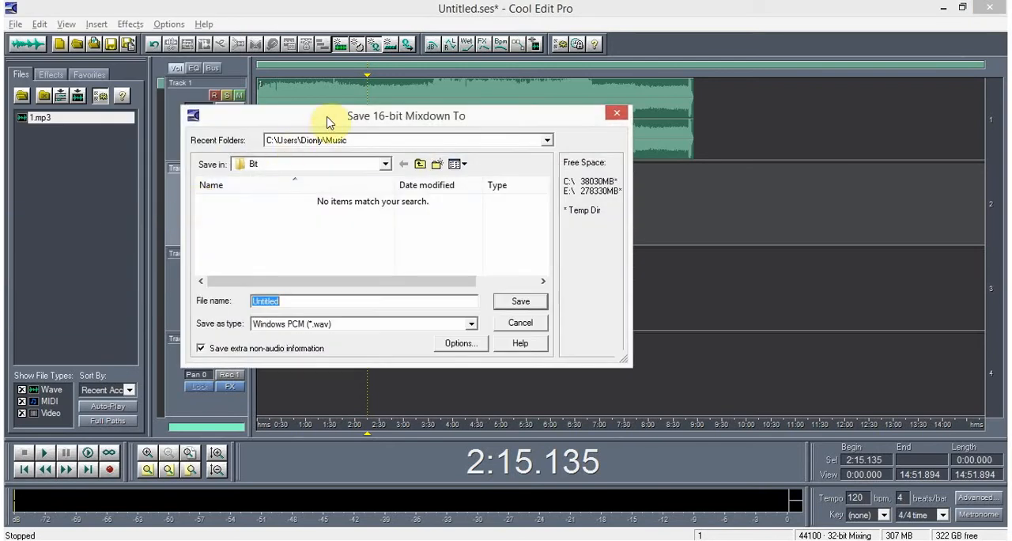
pyautogui.click(471, 324)
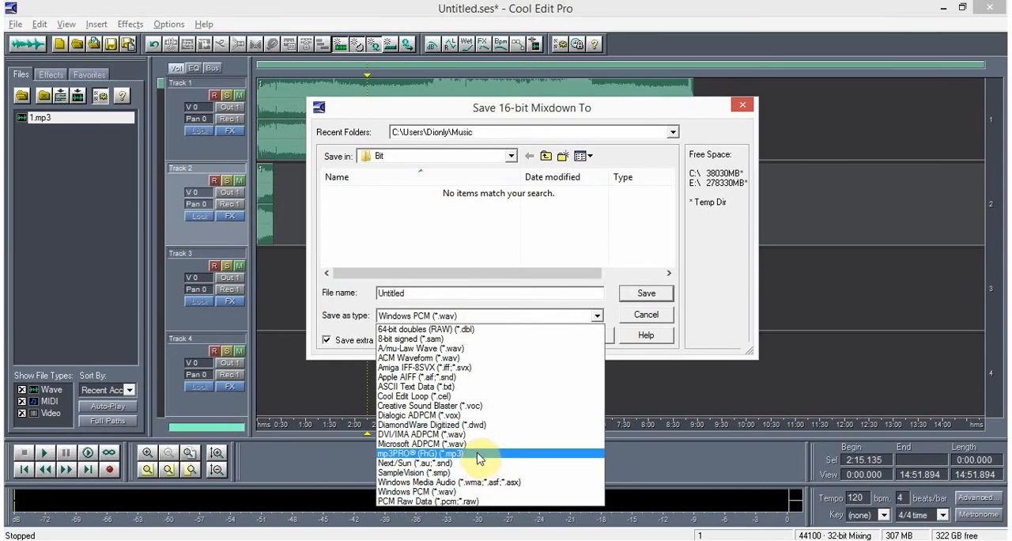
pyautogui.click(416, 454)
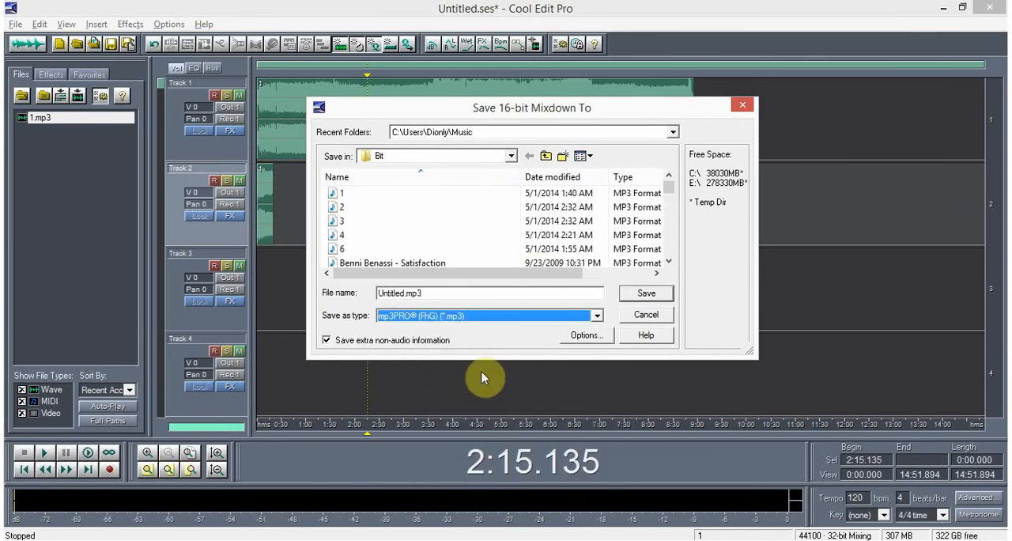
pyautogui.click(645, 314)
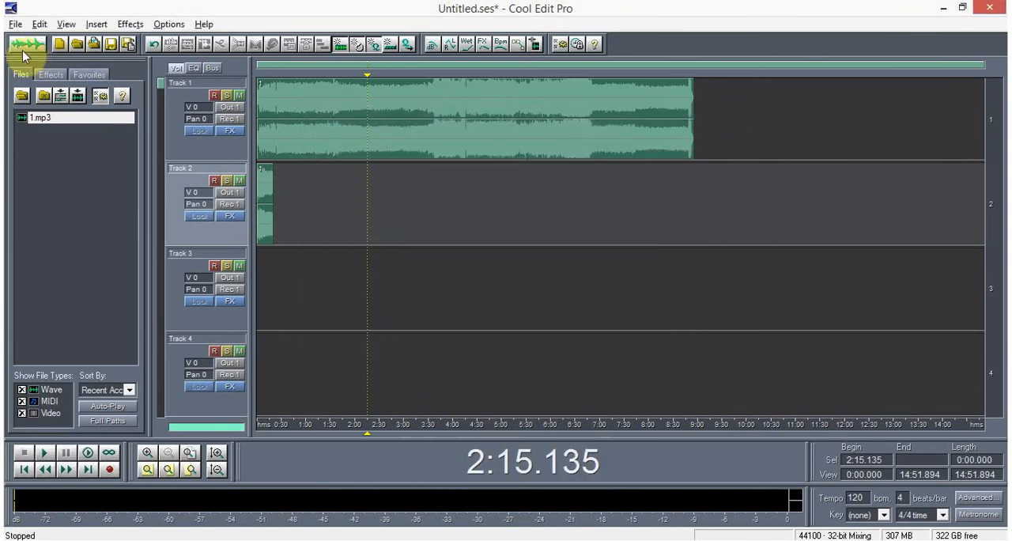
# Save the mixdown in mp3PRO format as 'lean' on the Desktop
pyautogui.click(14, 24)
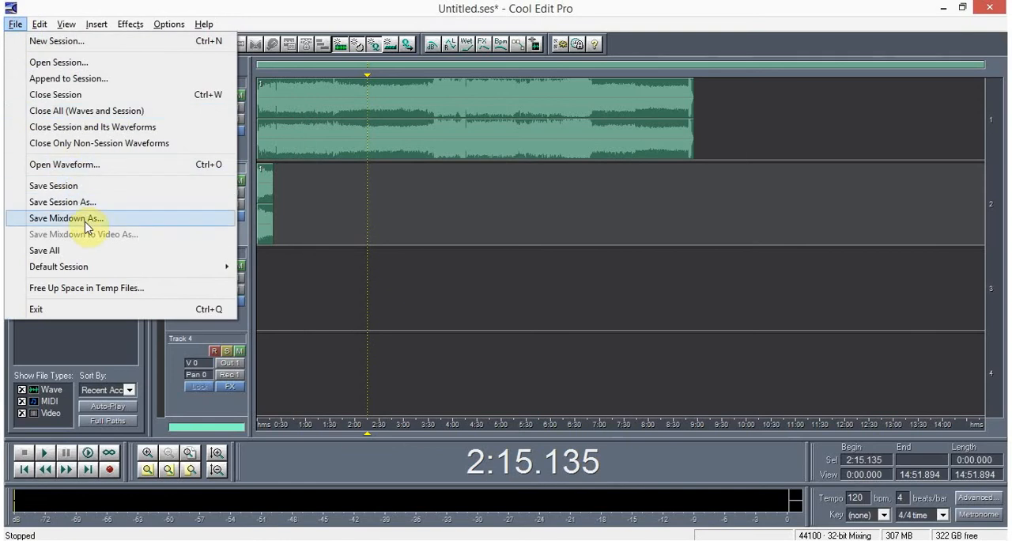
pyautogui.click(66, 217)
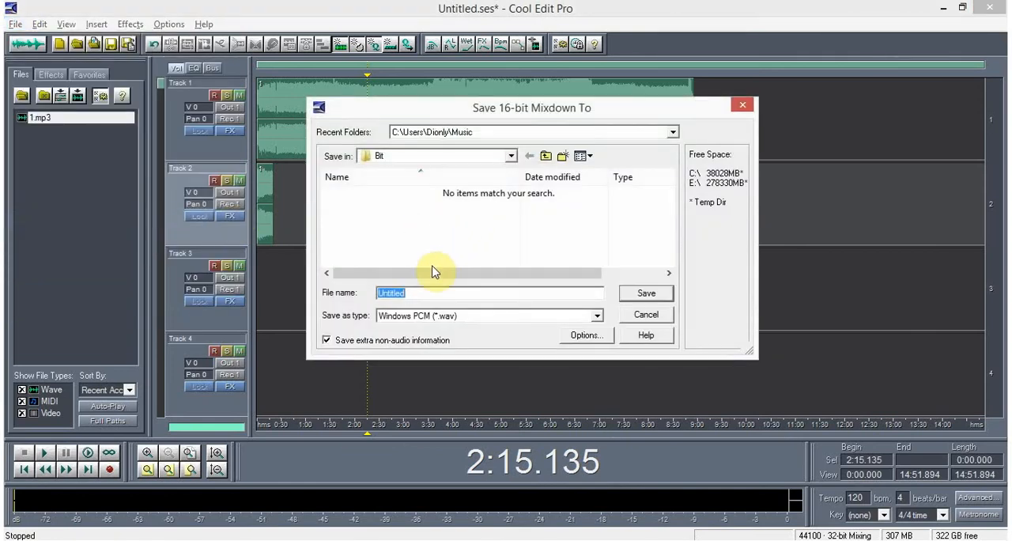
pyautogui.click(596, 315)
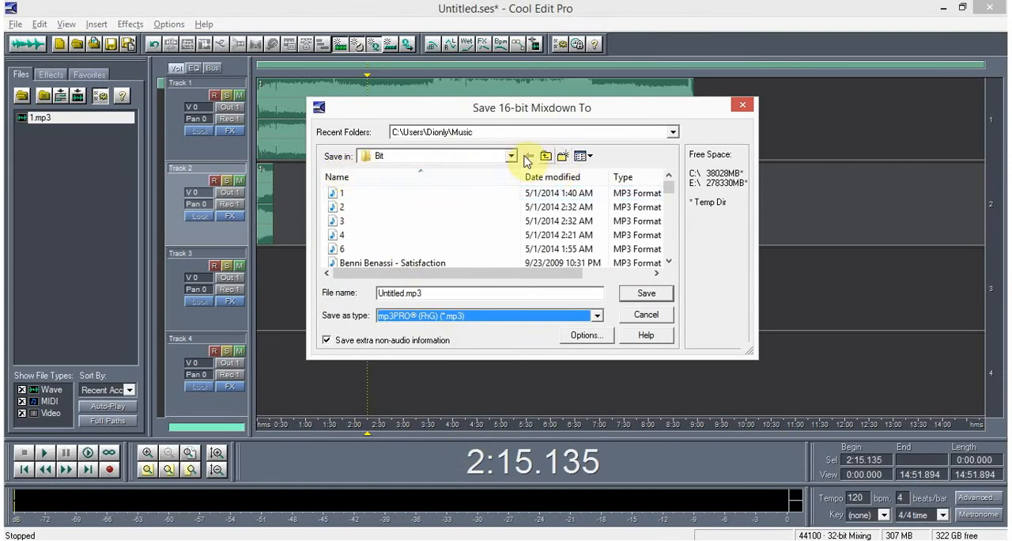
pyautogui.click(511, 156)
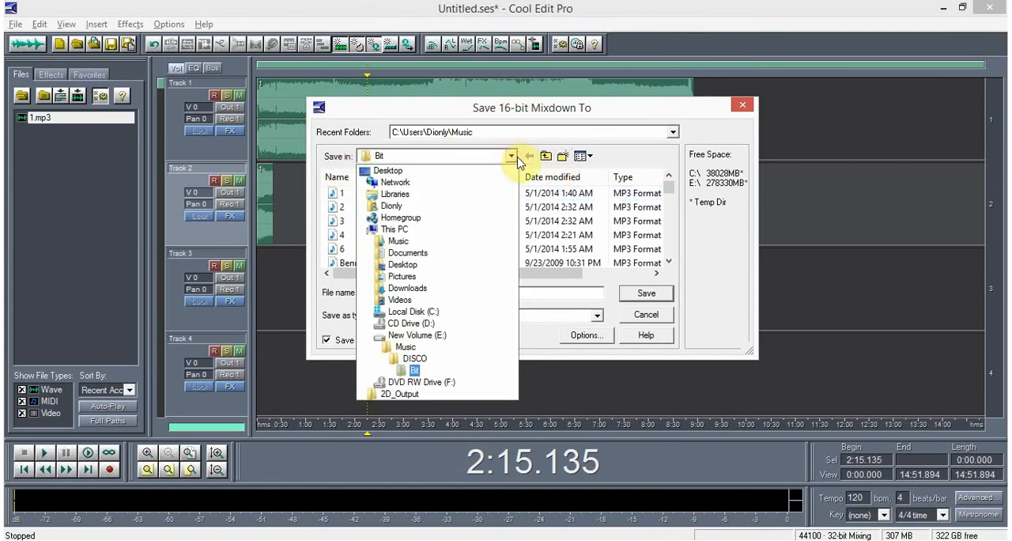
pyautogui.click(388, 171)
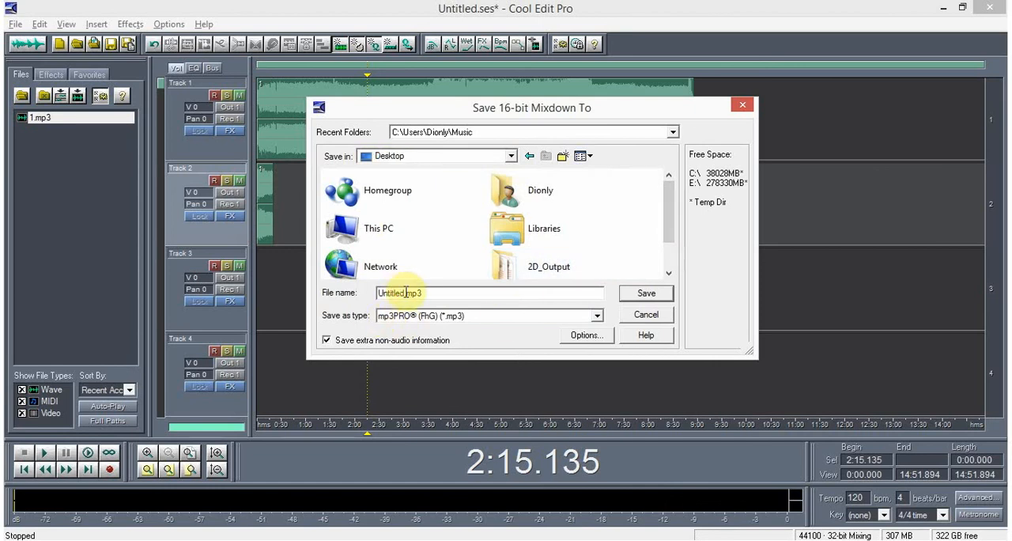
pyautogui.write('le')
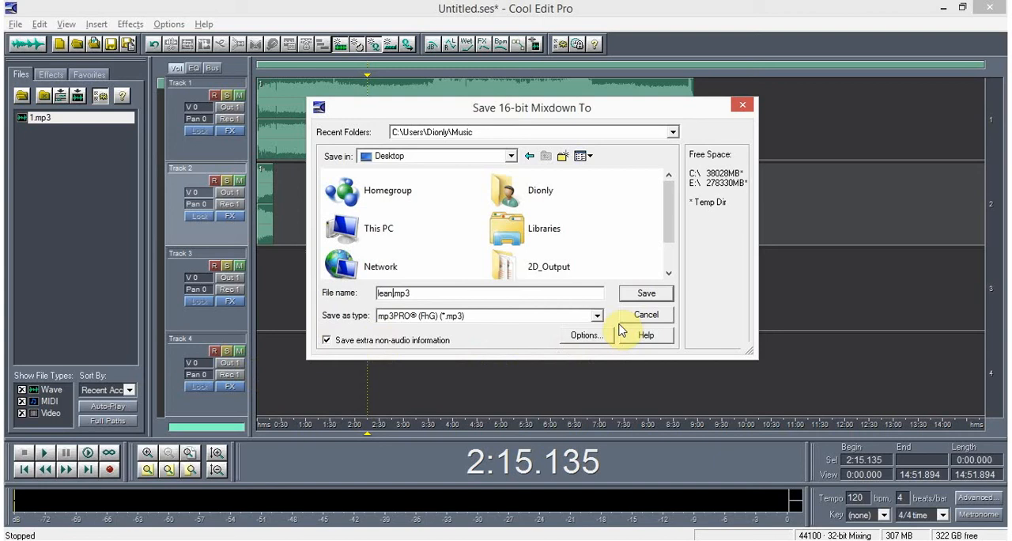
pyautogui.click(645, 293)
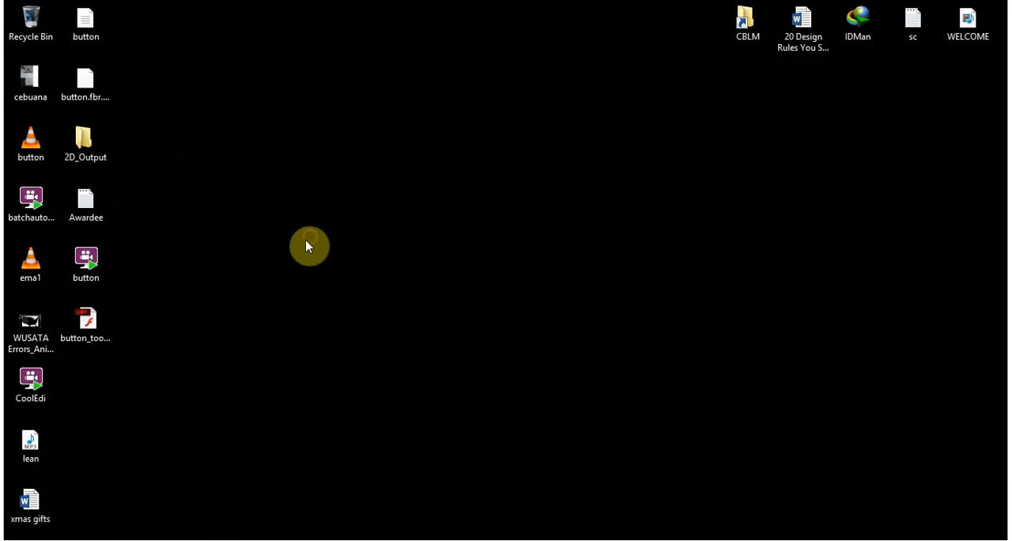
# Move the lean MP3 icon to the desktop centre and open it in Windows Media Player
pyautogui.click(30, 443)
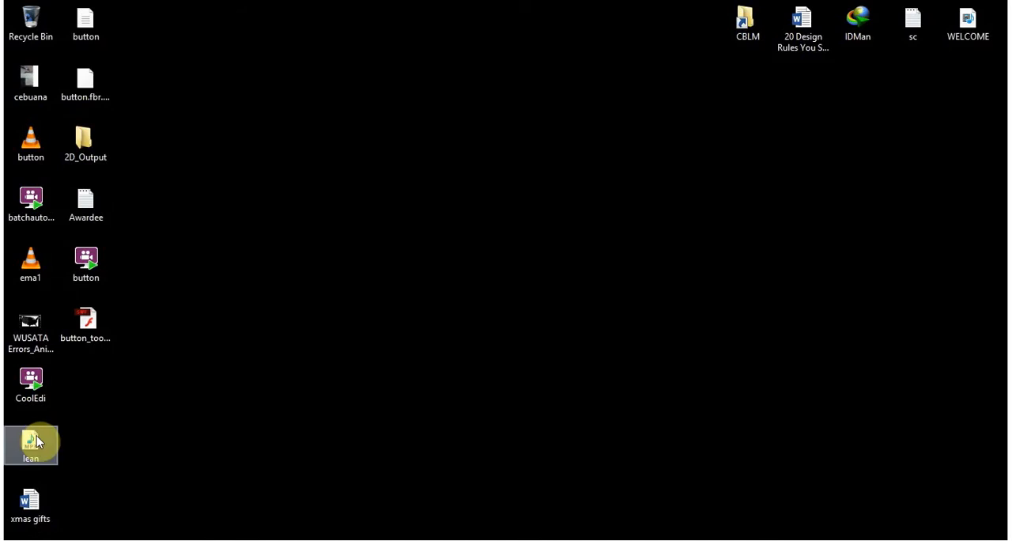
pyautogui.moveTo(30, 443); pyautogui.dragTo(583, 324)
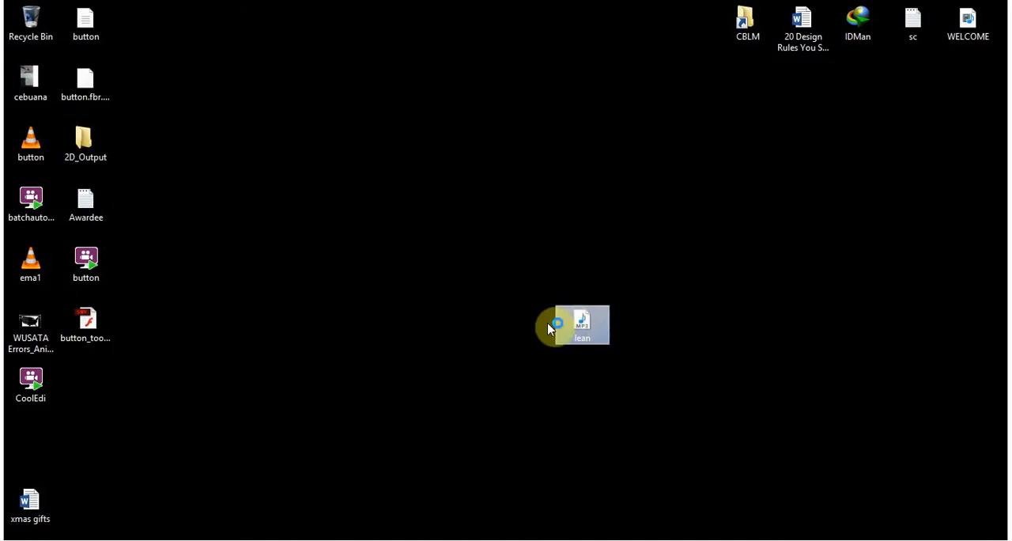
pyautogui.doubleClick(582, 325)
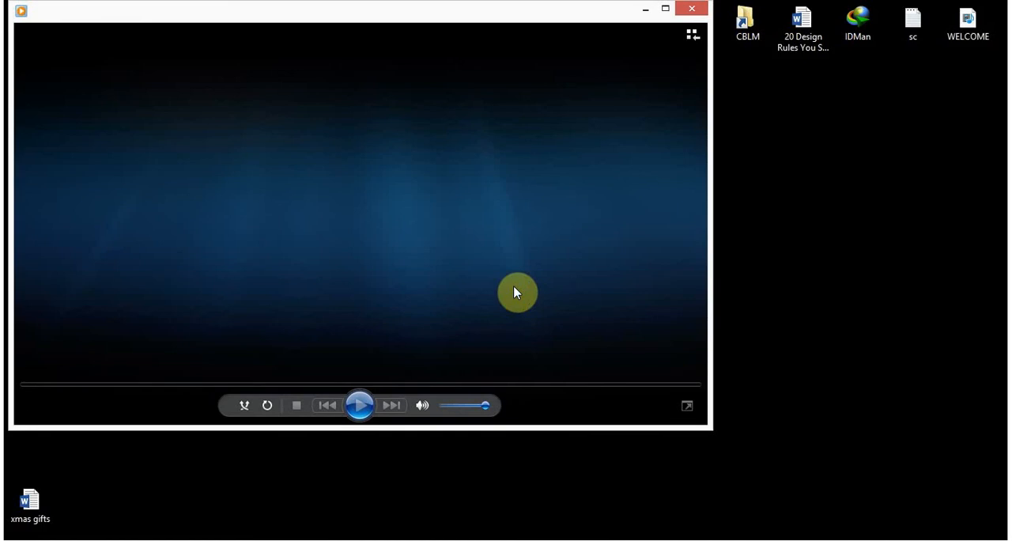
# Play the lean mixdown in Windows Media Player
pyautogui.click(359, 405)
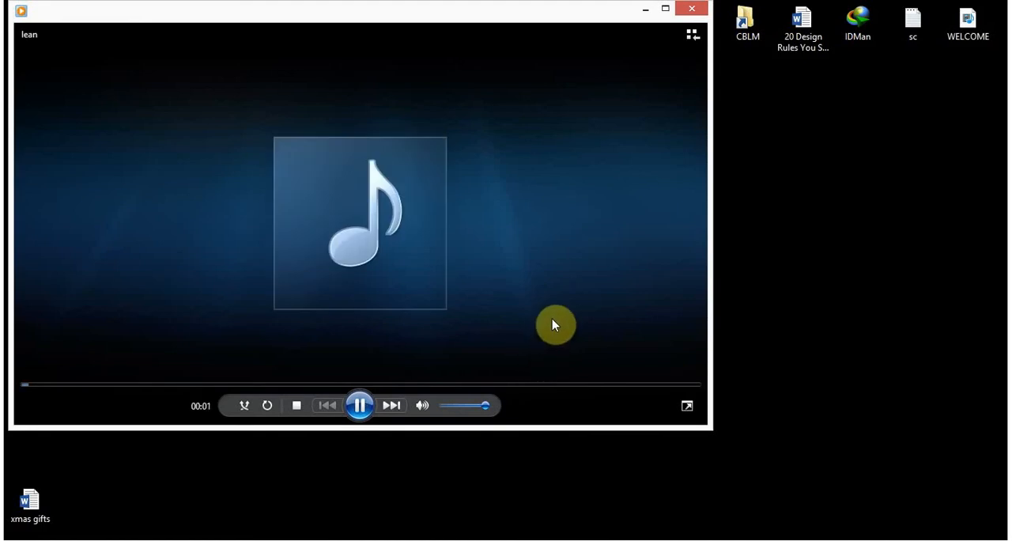
pyautogui.moveTo(556, 321)
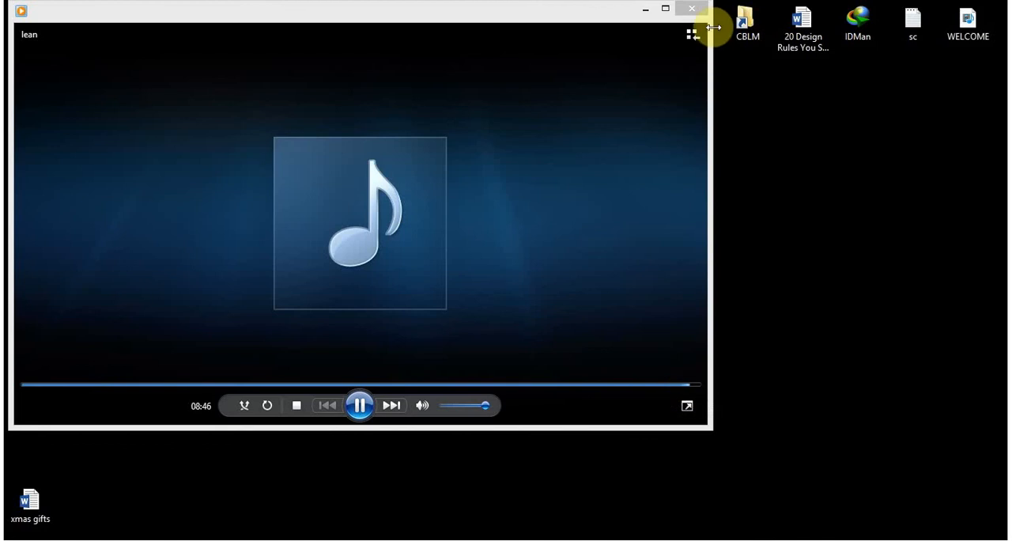
pyautogui.moveTo(692, 9)
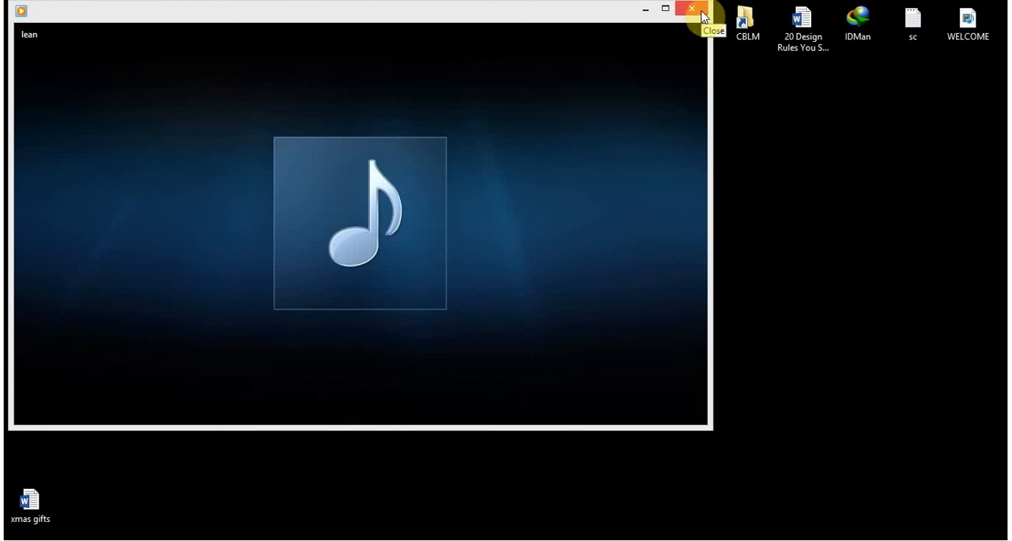